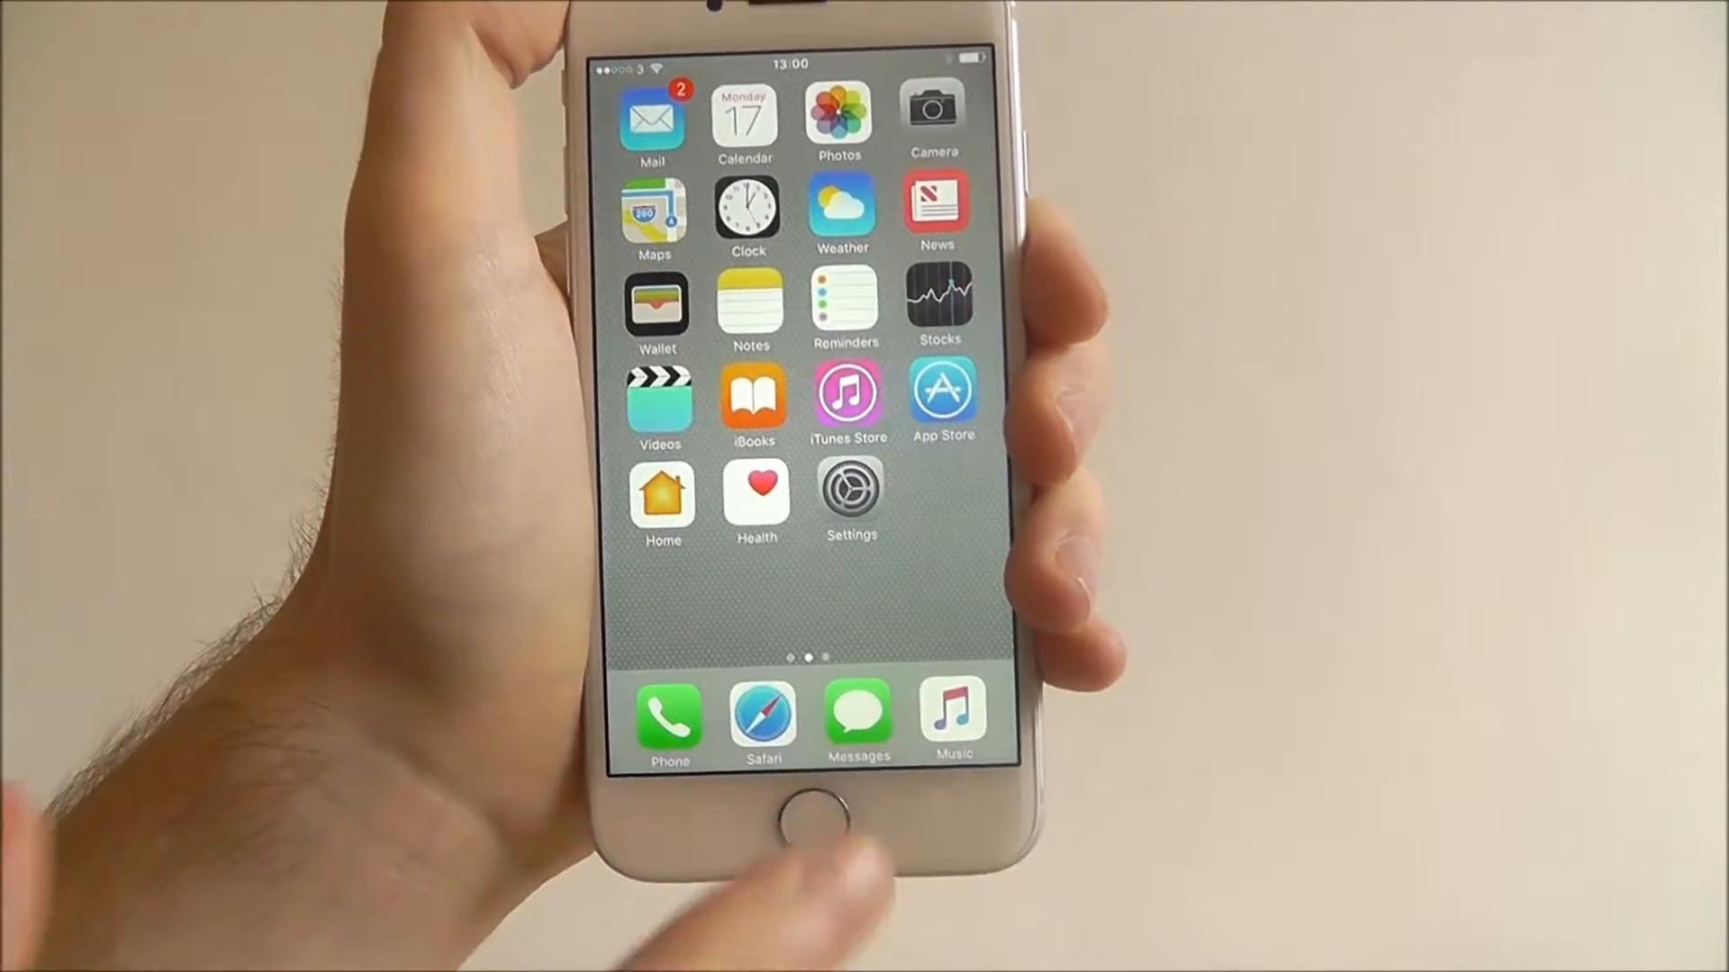
- Navigate from the home screen into Settings and down to the Safari page showing Google as search engine
left_click(761, 722)
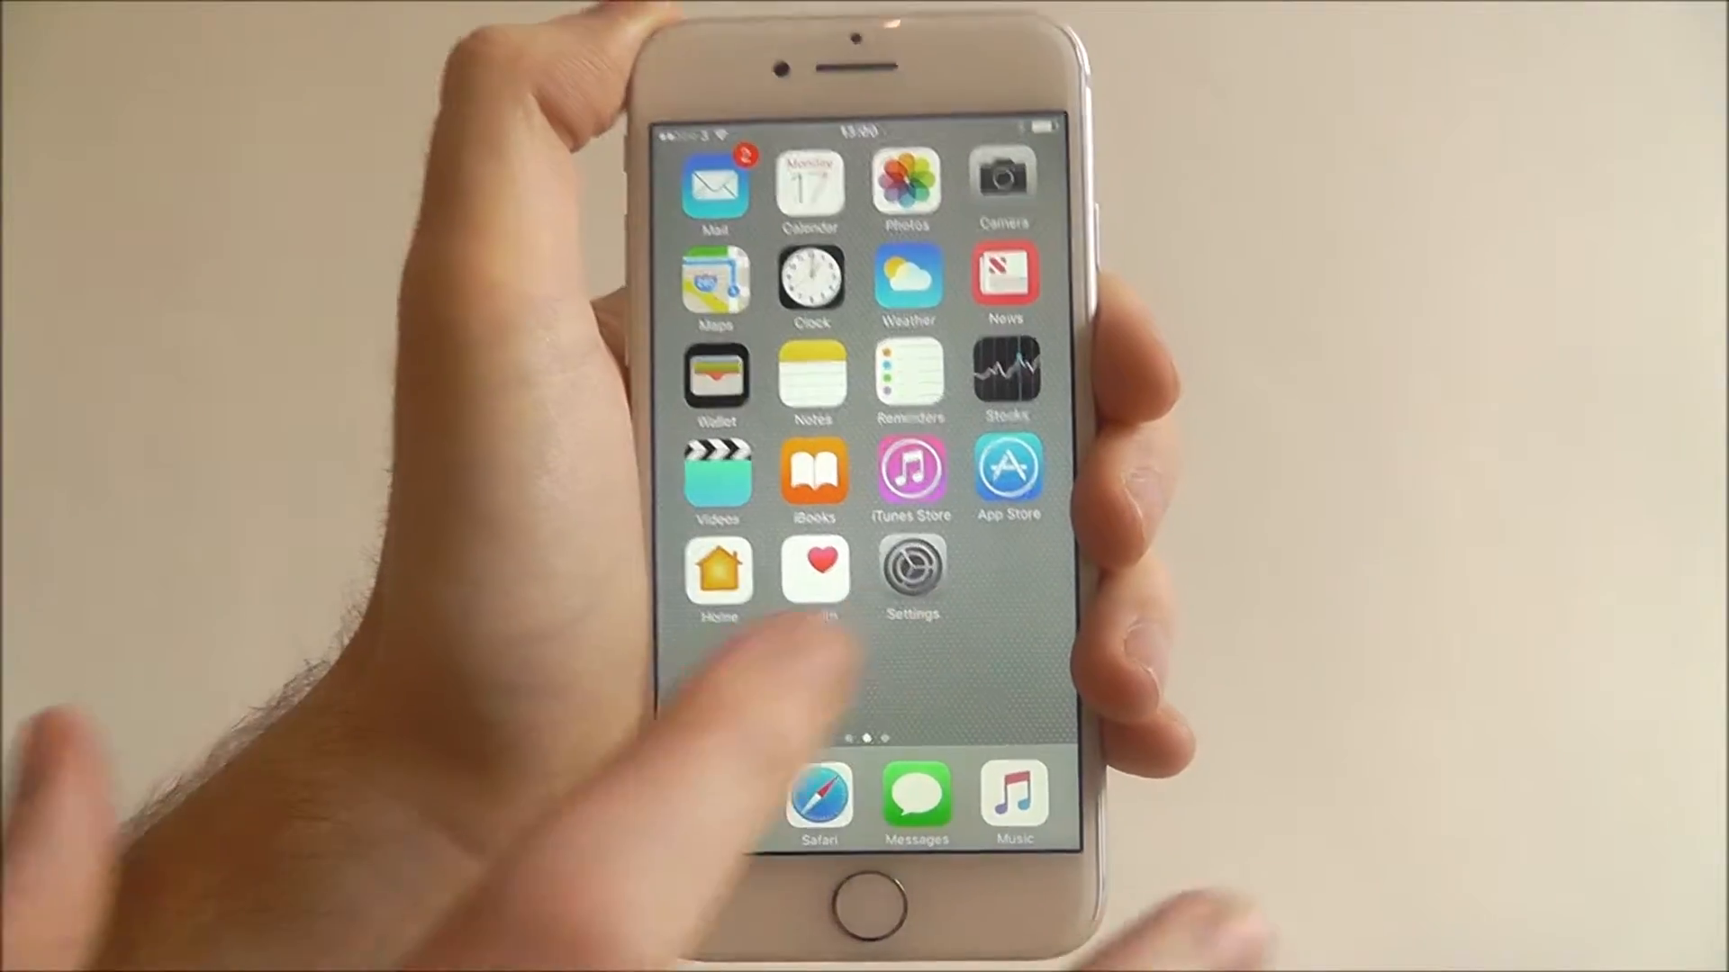
left_click(909, 571)
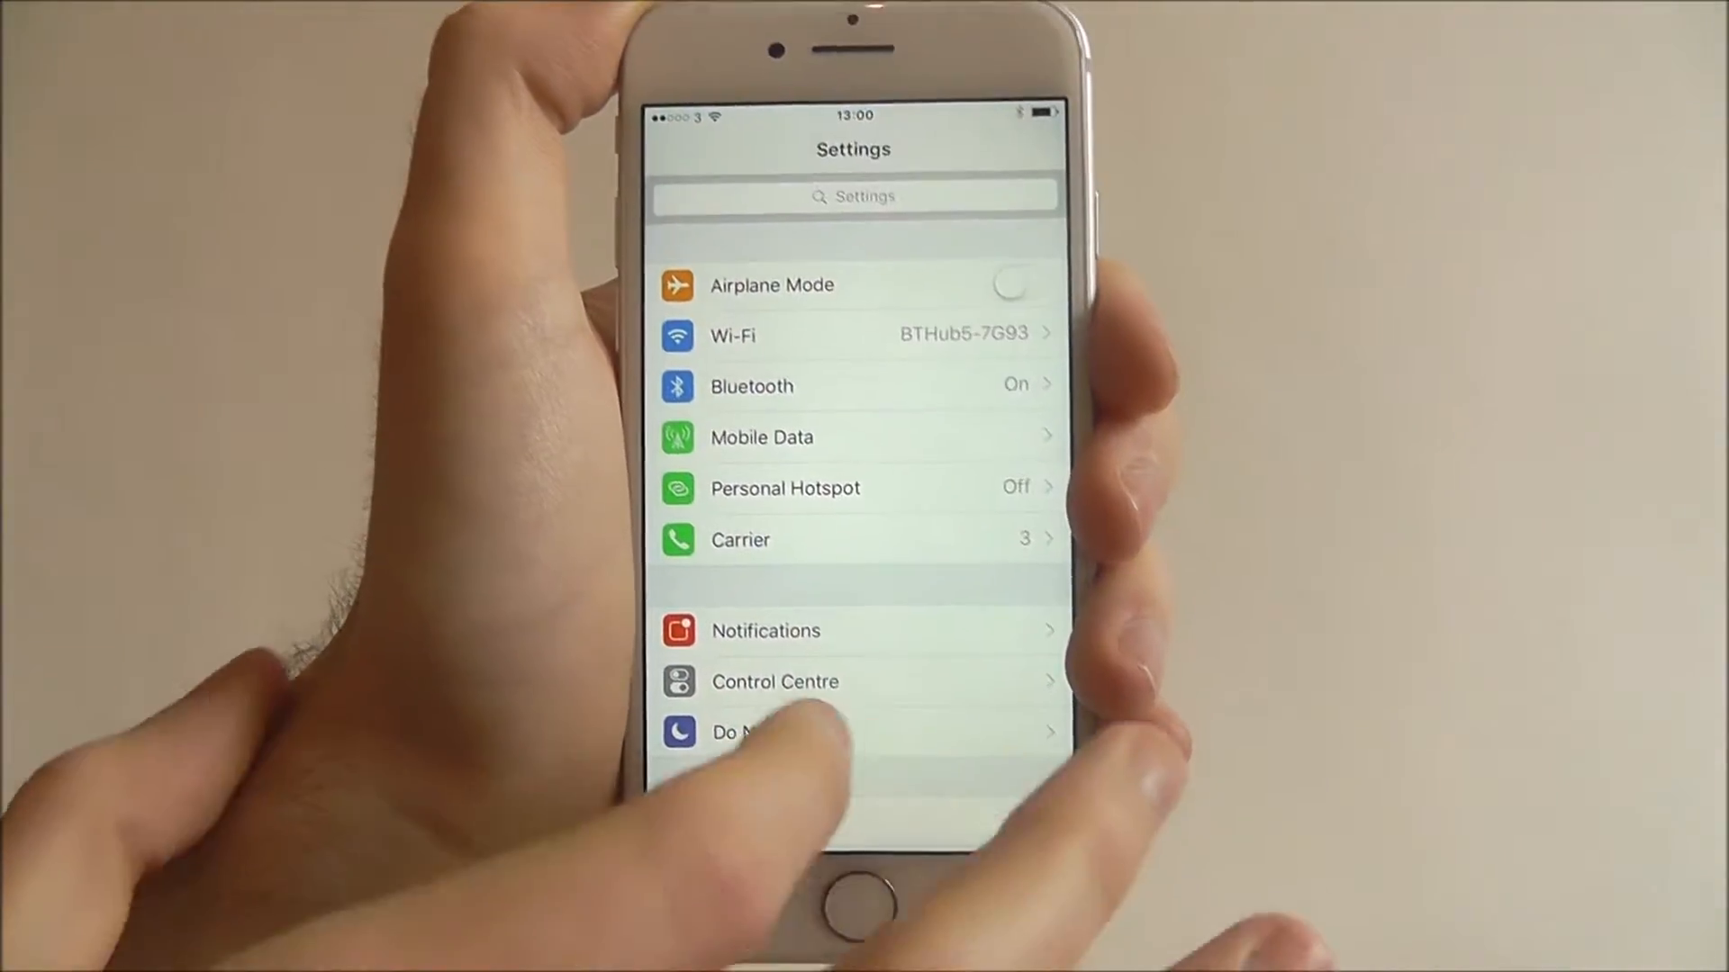
scroll("down", 3)
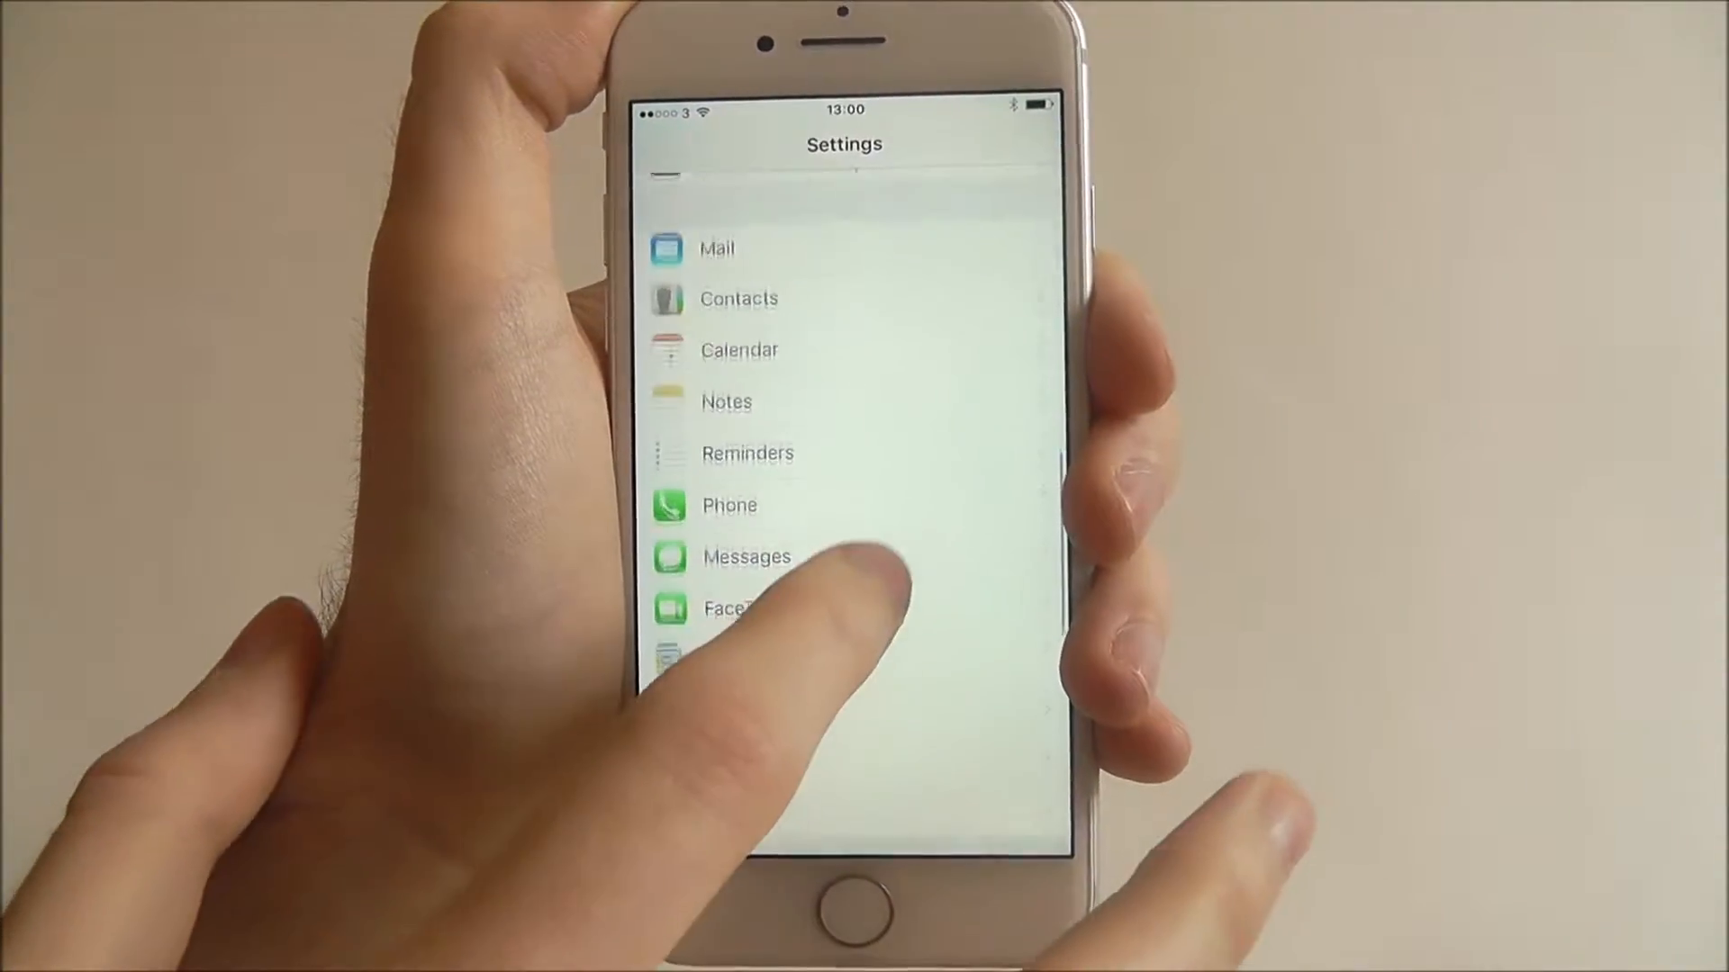
scroll("down", 3)
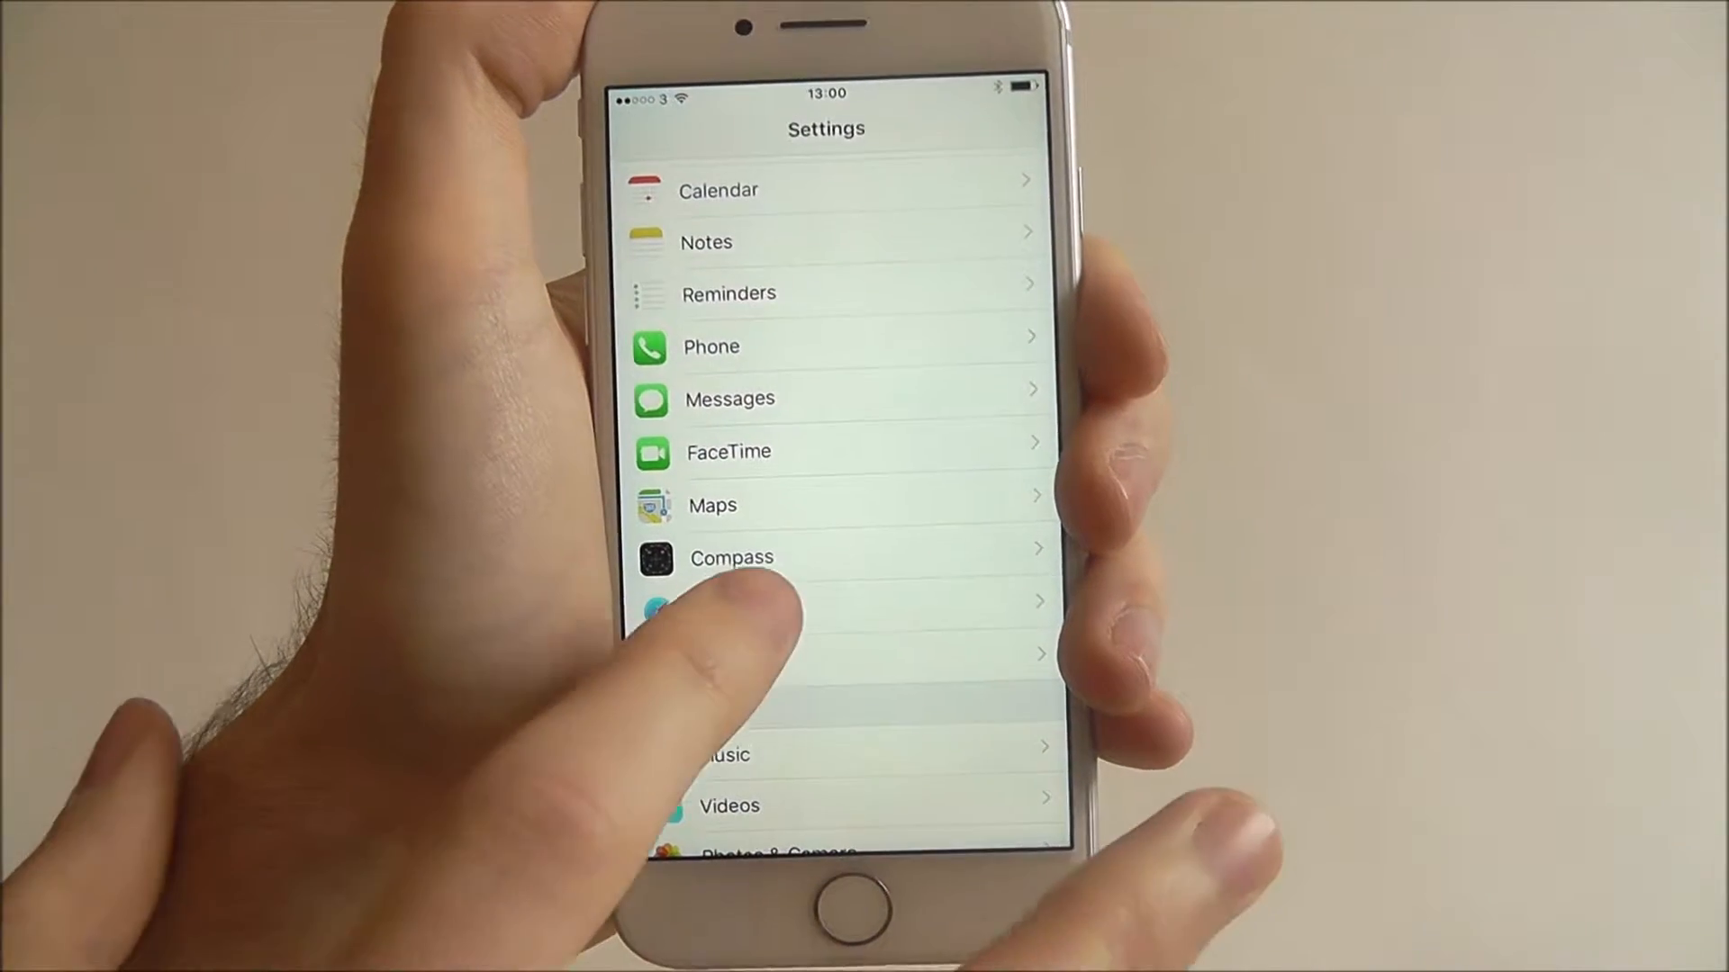
left_click(738, 602)
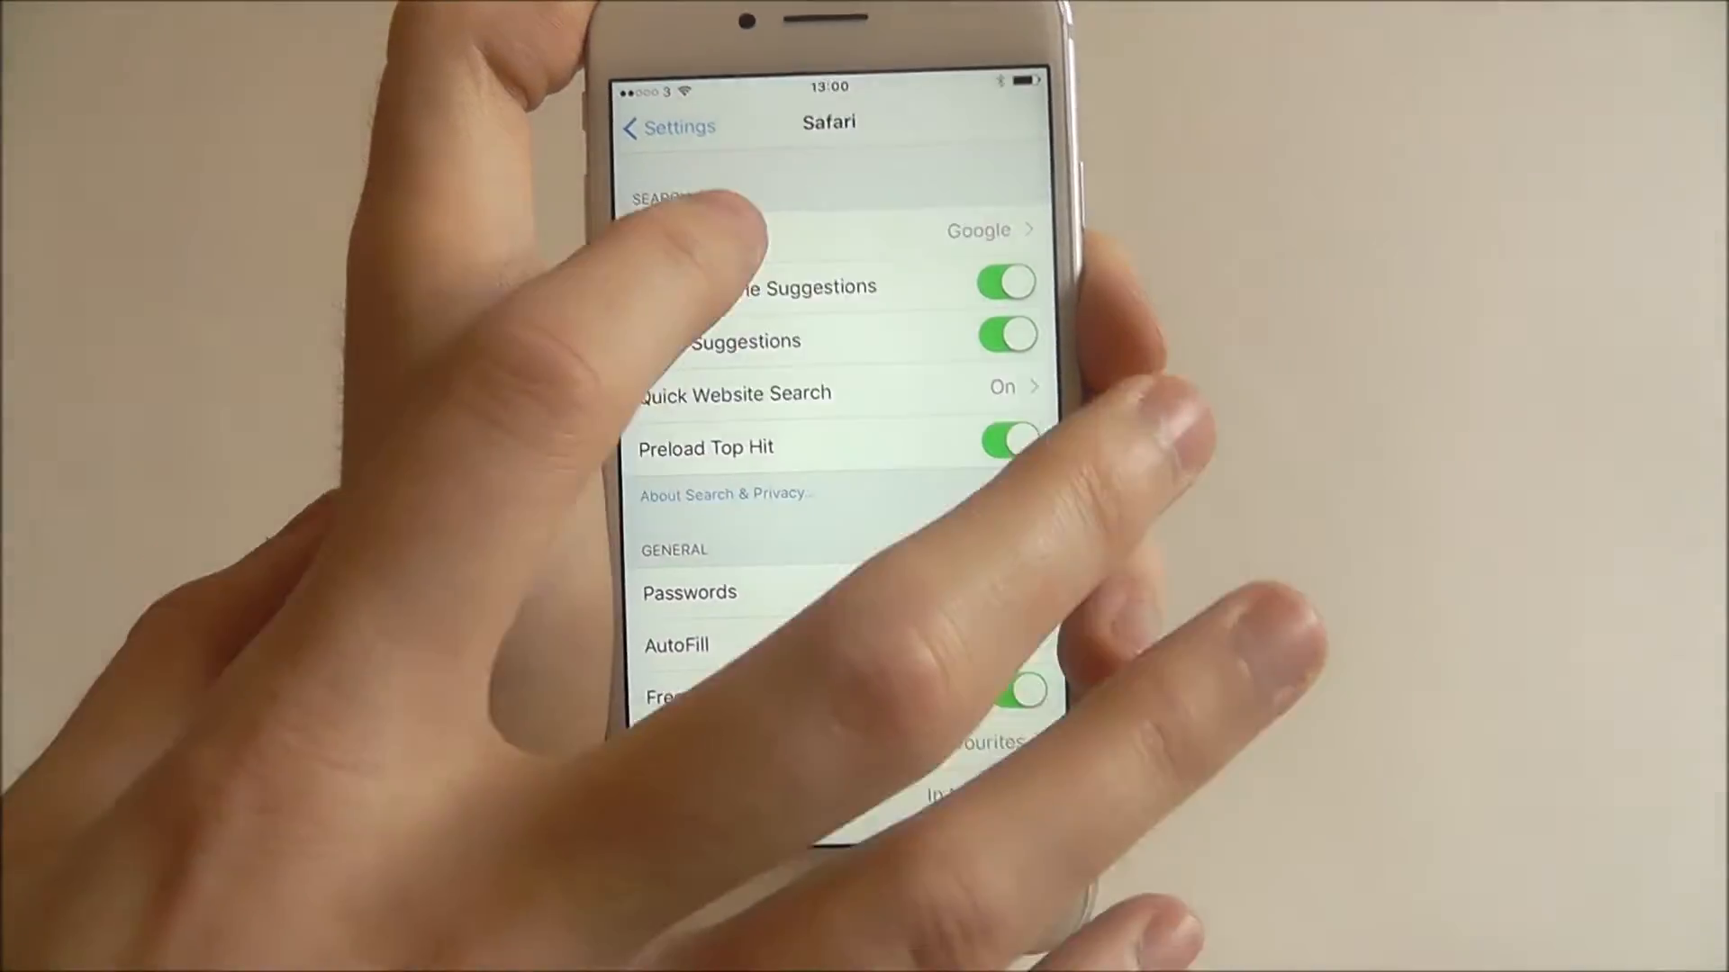
- Switch Safari's search engine from Google to Yahoo and return to the Safari settings page
left_click(976, 231)
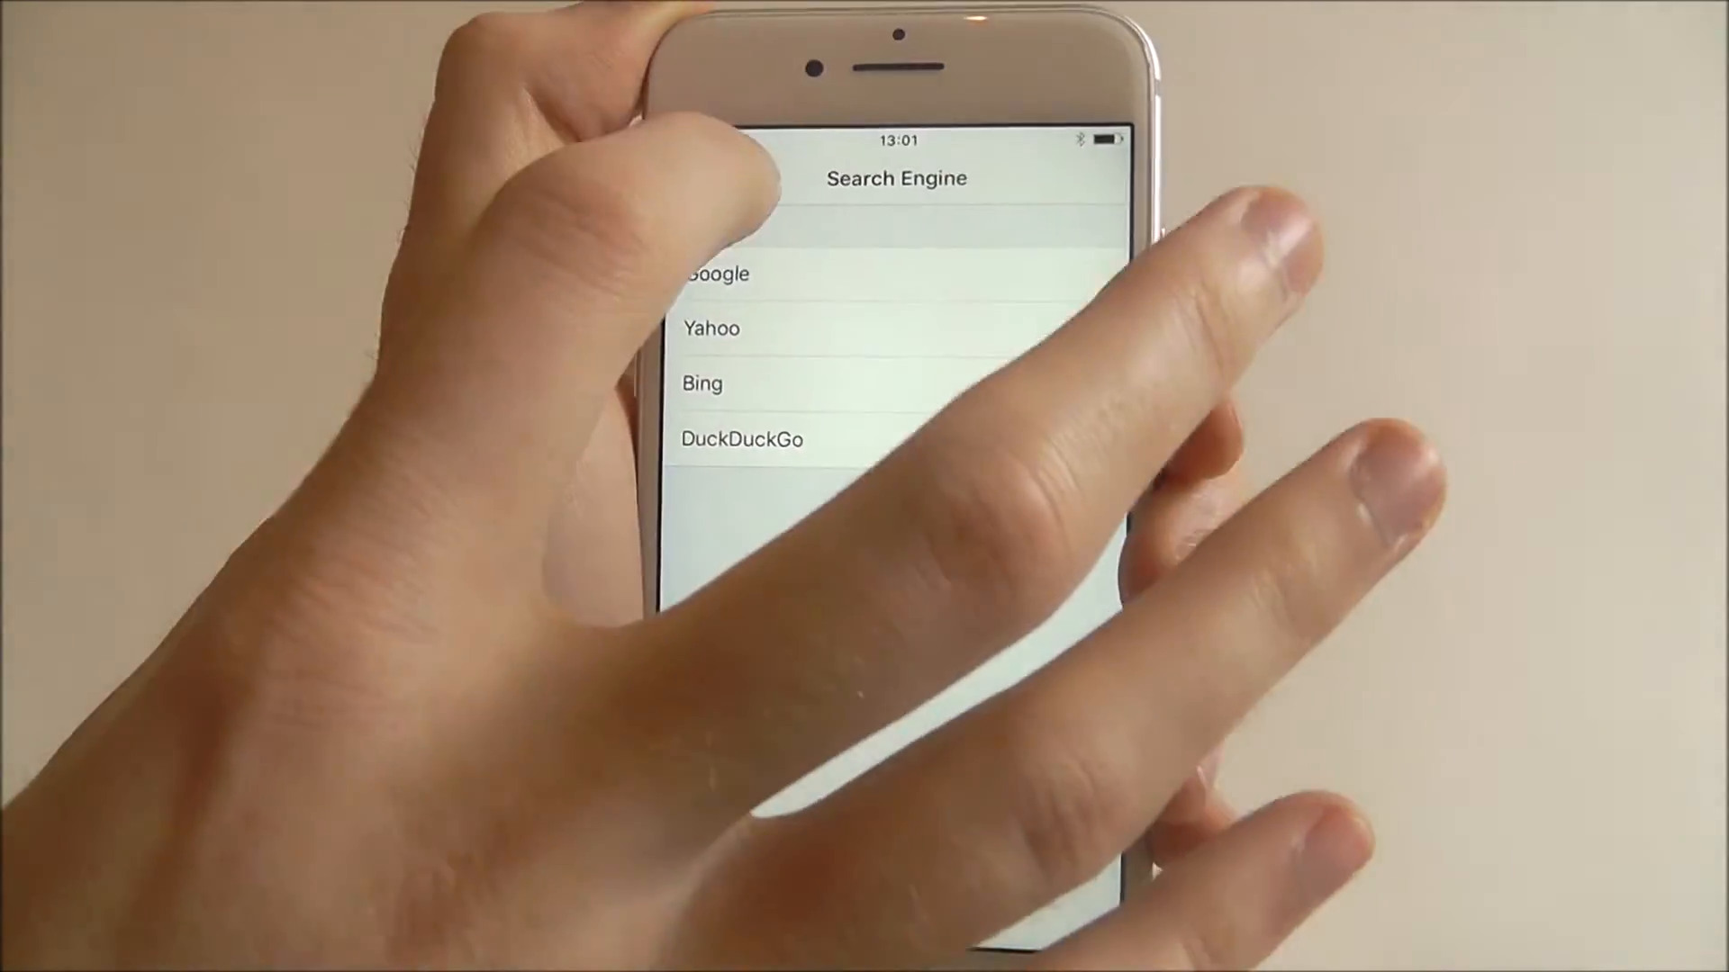
left_click(712, 327)
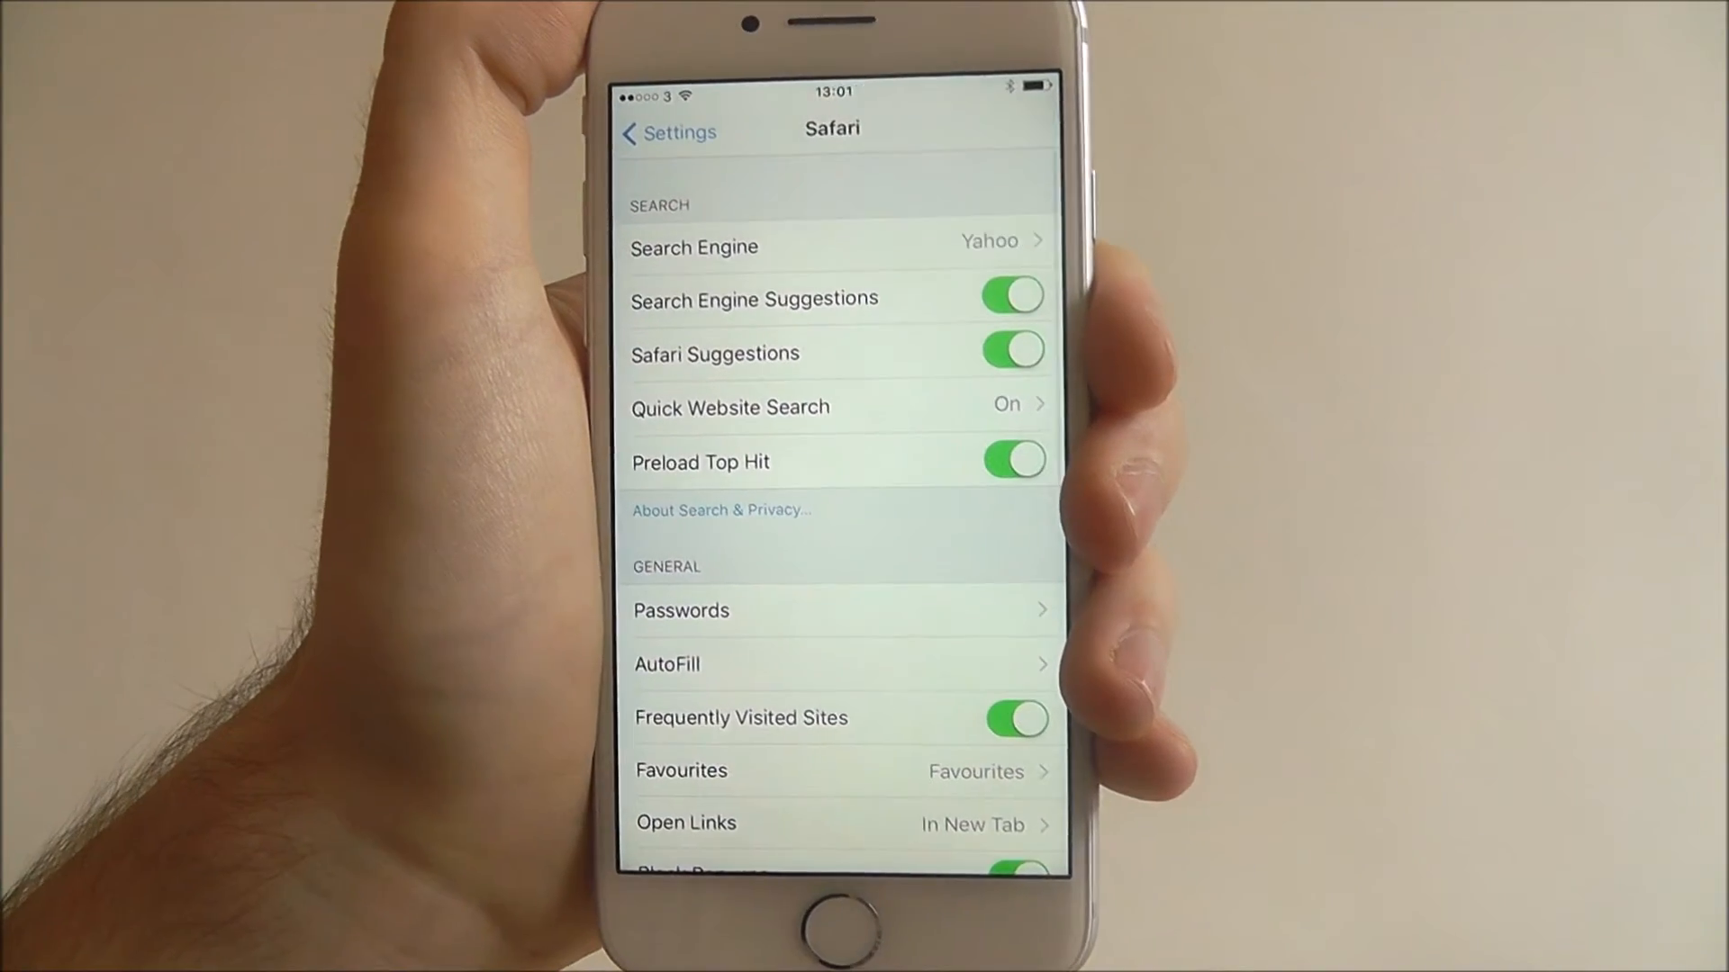